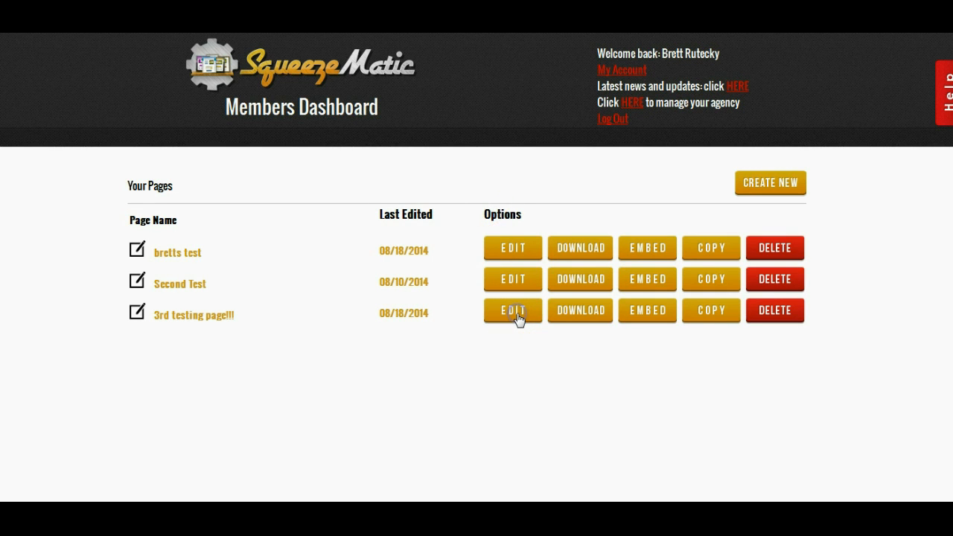
# - Open the page '3rd testing page!!!' for editing from the Members Dashboard
pyautogui.click(512, 311)
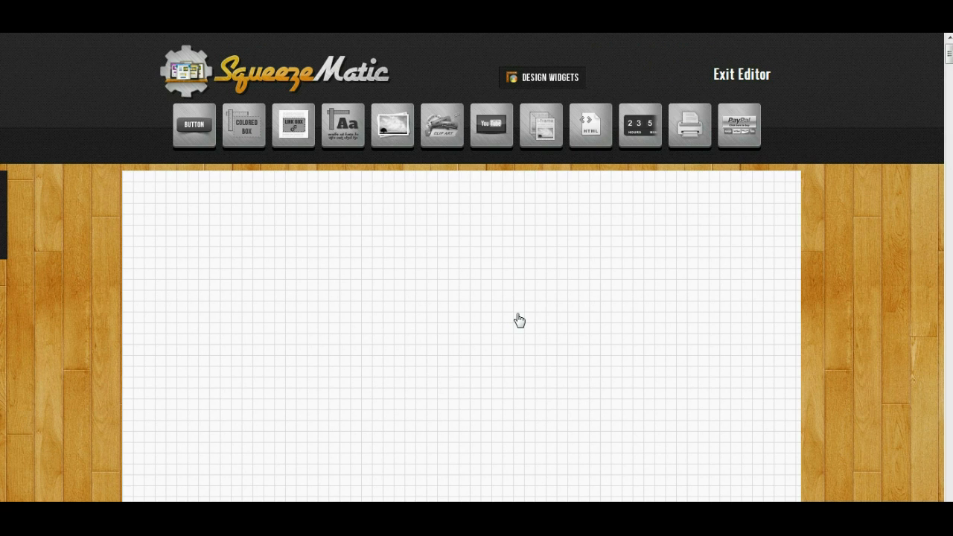
pyautogui.moveTo(659, 45)
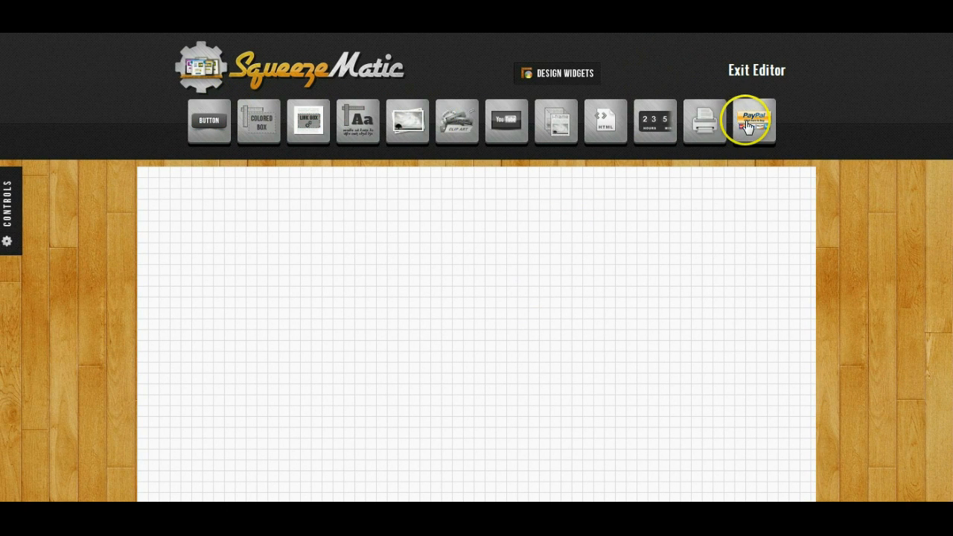
pyautogui.moveTo(751, 125)
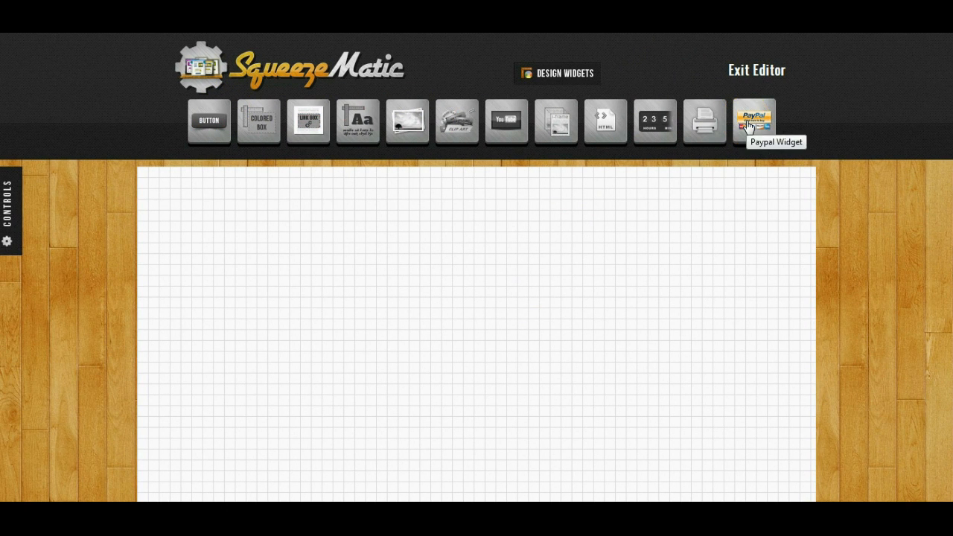
pyautogui.moveTo(455, 119)
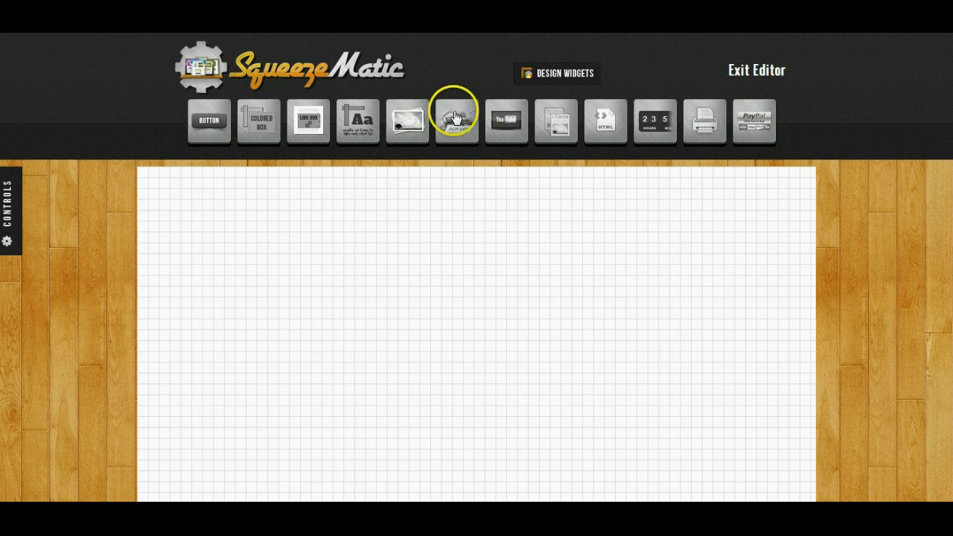
pyautogui.moveTo(455, 119)
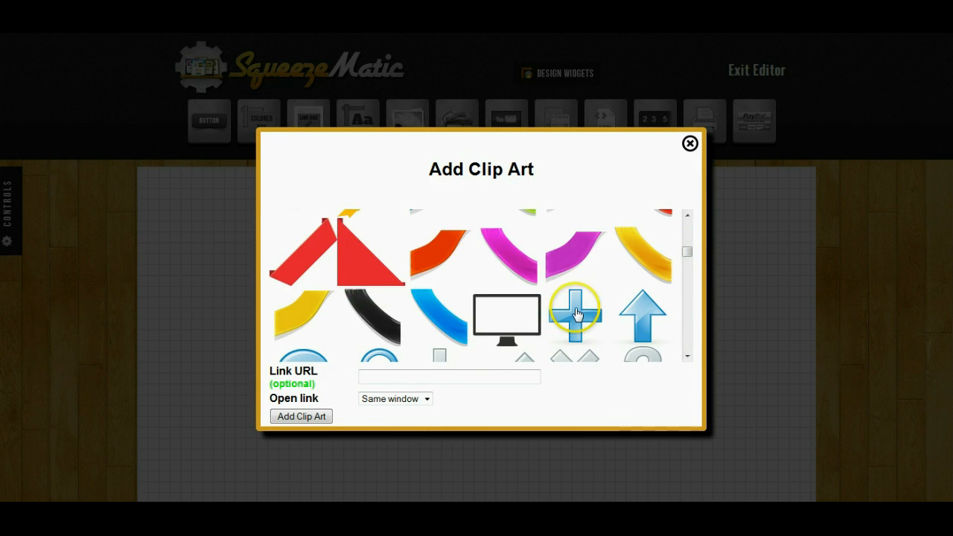
# - Add the blue plus-sign clip art and size it near the canvas's upper-left edge
pyautogui.click(301, 417)
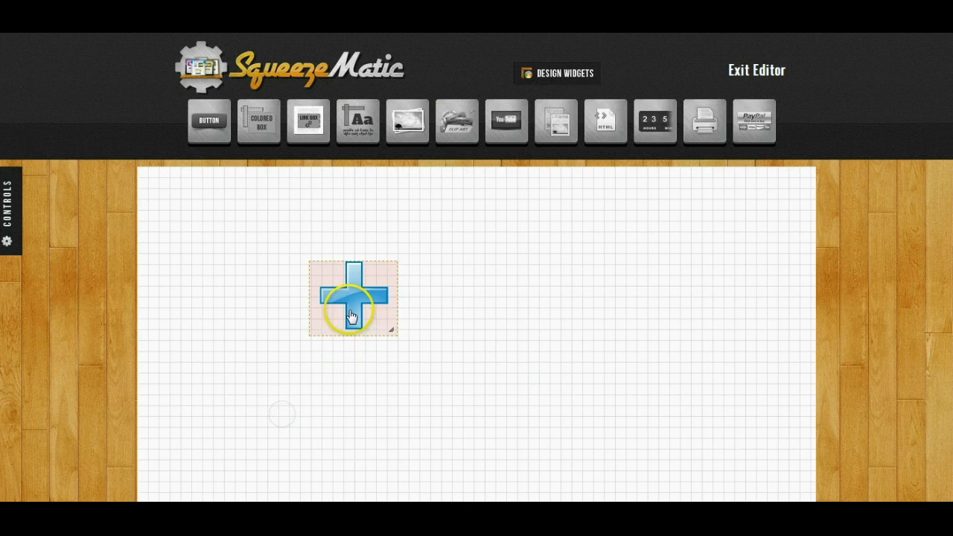
pyautogui.moveTo(354, 298); pyautogui.dragTo(428, 295)
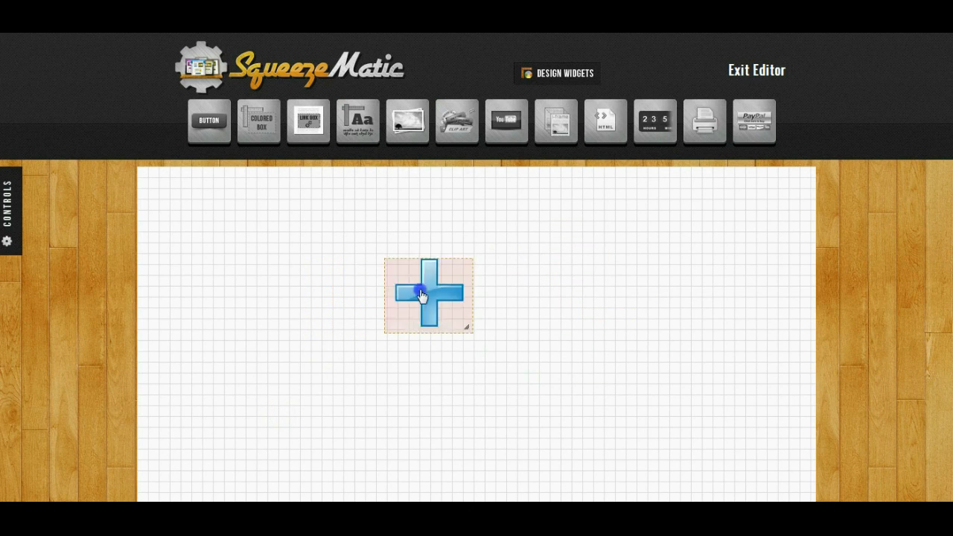
pyautogui.moveTo(428, 294); pyautogui.dragTo(290, 265)
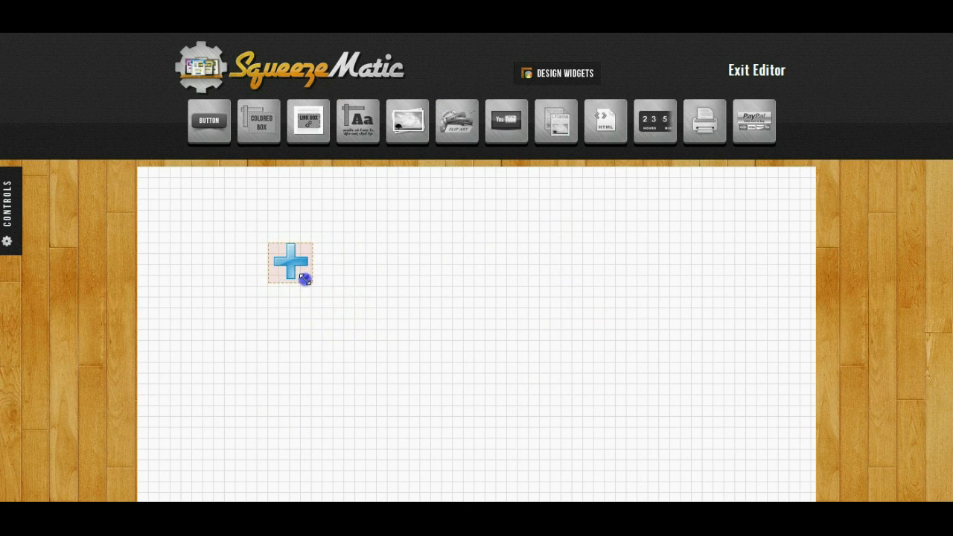
pyautogui.moveTo(290, 265); pyautogui.dragTo(312, 271)
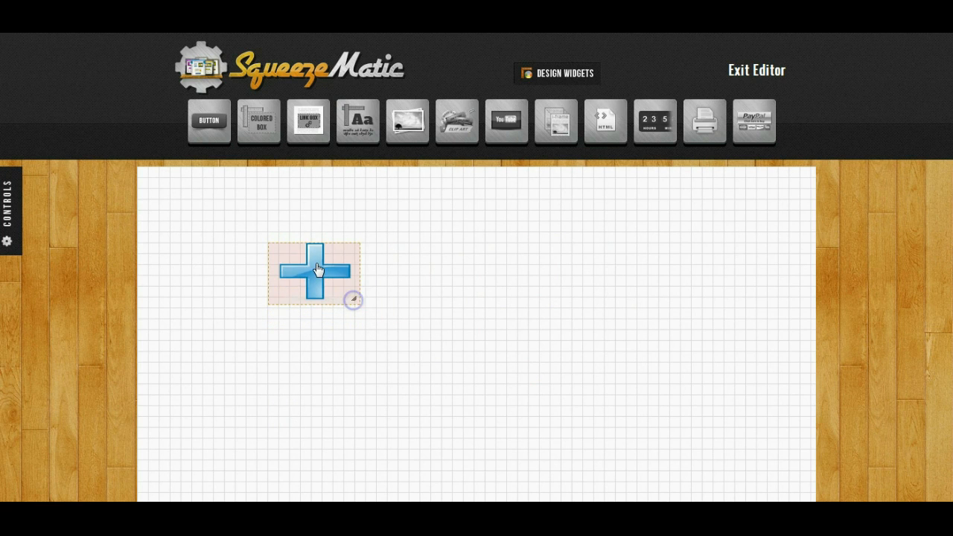
pyautogui.moveTo(312, 271); pyautogui.dragTo(256, 268)
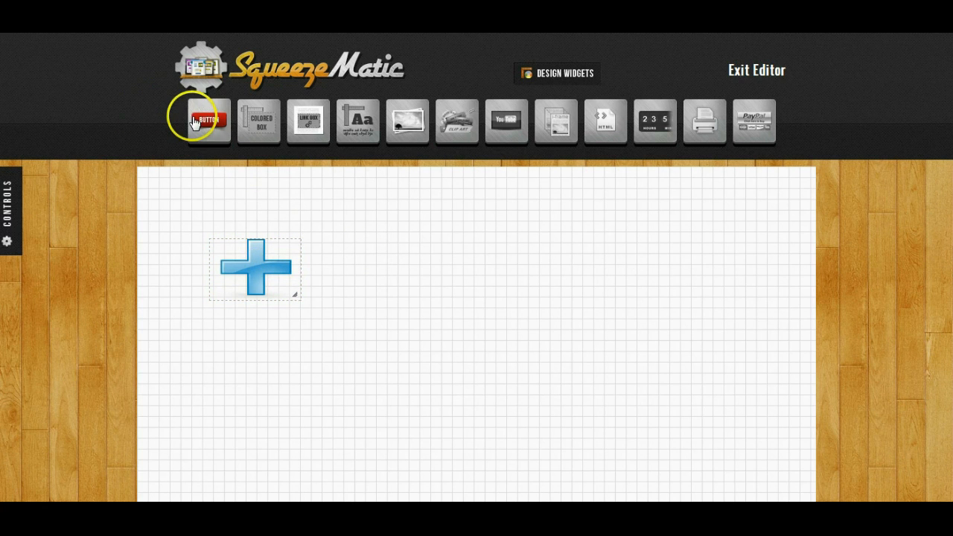
pyautogui.moveTo(289, 119)
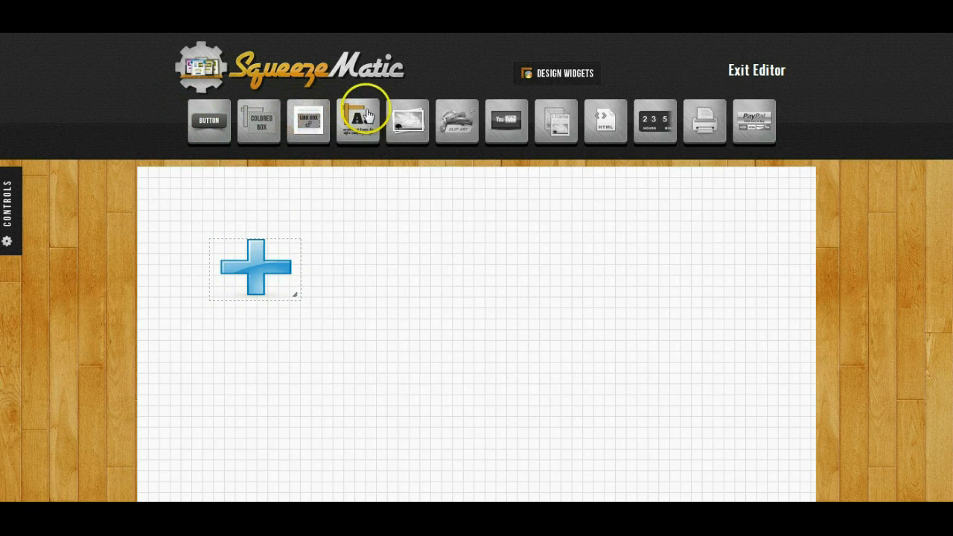
pyautogui.moveTo(393, 112)
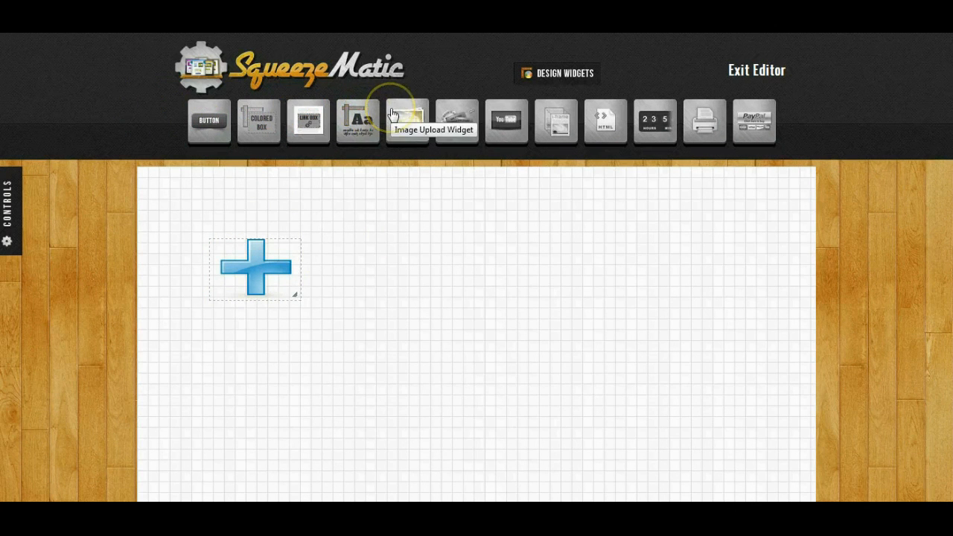
pyautogui.moveTo(440, 110)
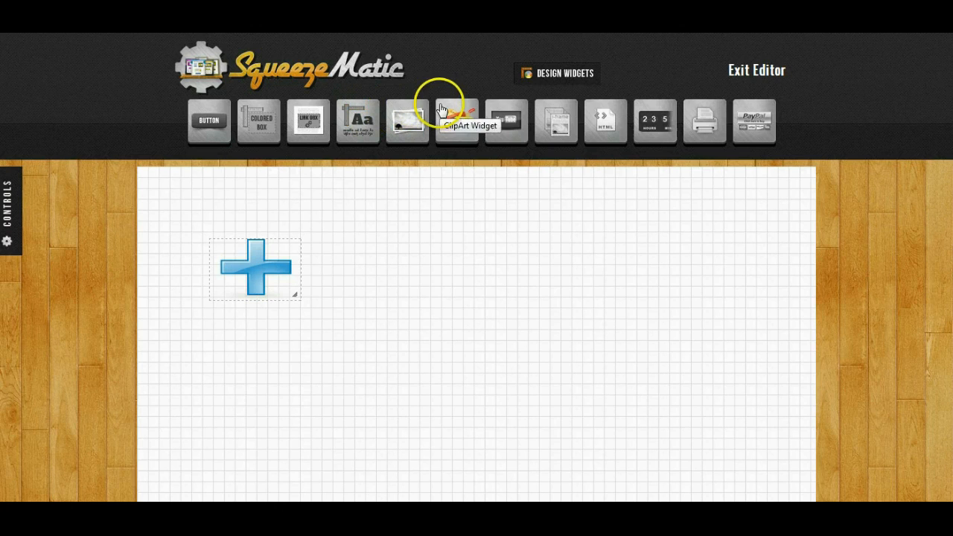
pyautogui.moveTo(506, 122)
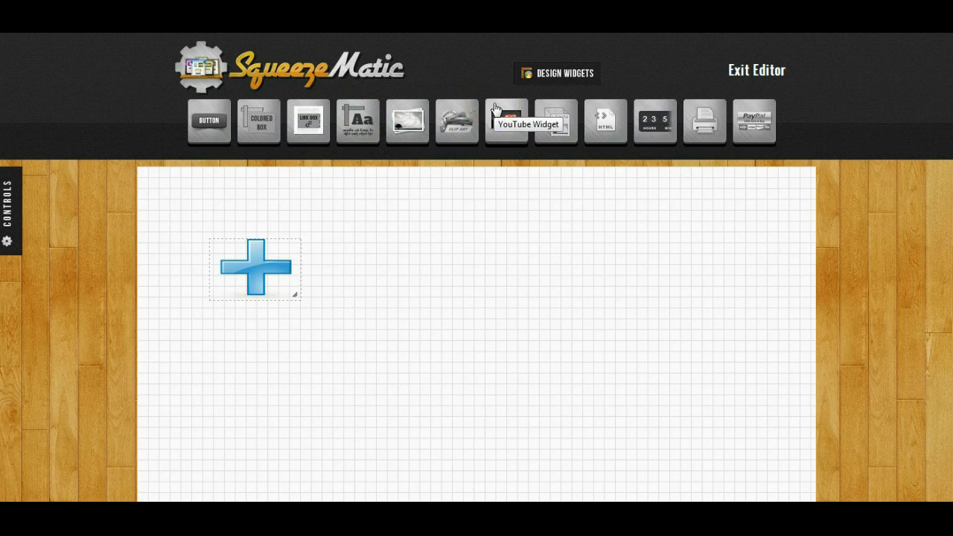
pyautogui.moveTo(553, 121)
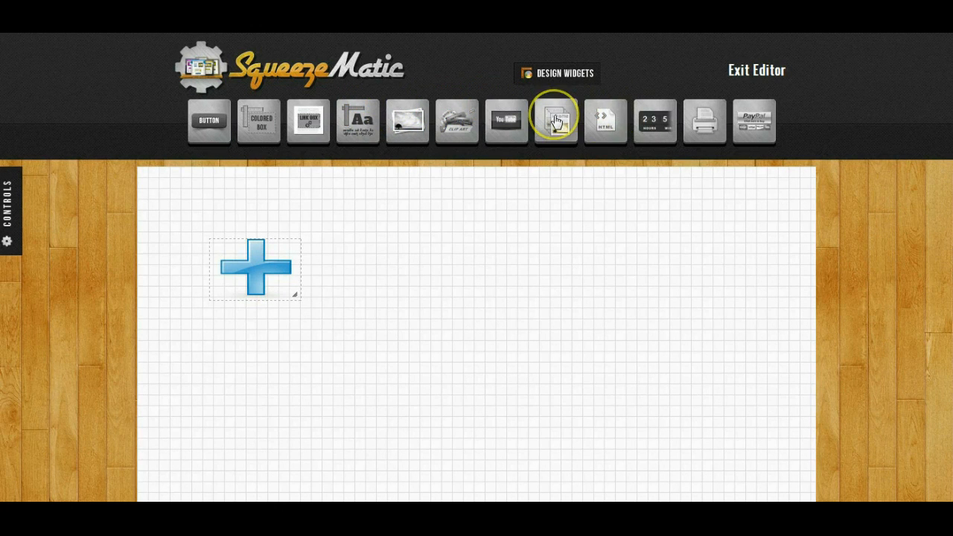
pyautogui.moveTo(604, 119)
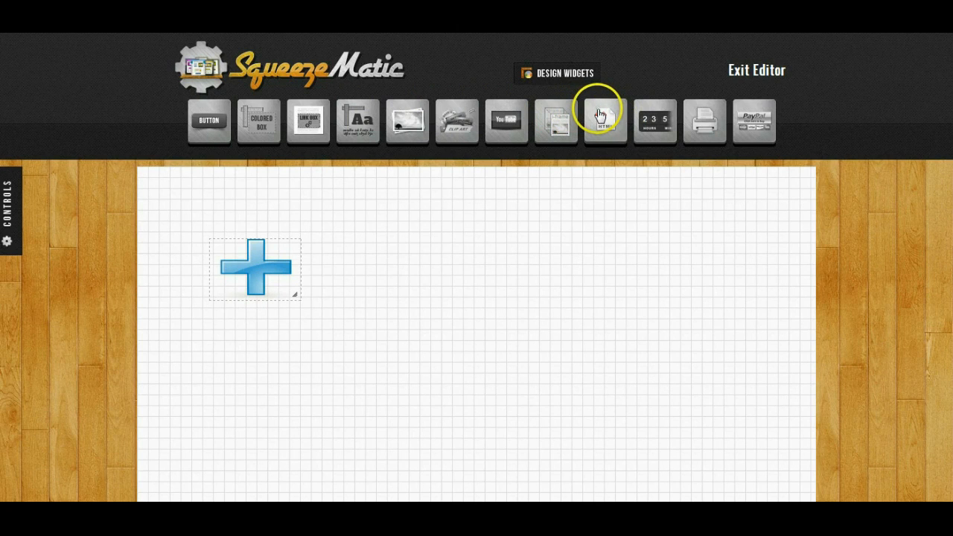
pyautogui.moveTo(604, 122)
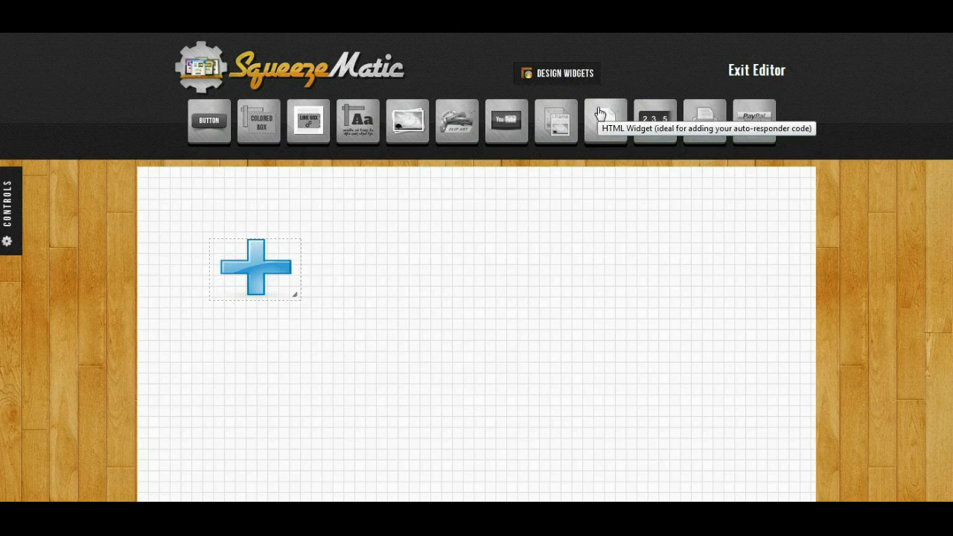
pyautogui.moveTo(662, 121)
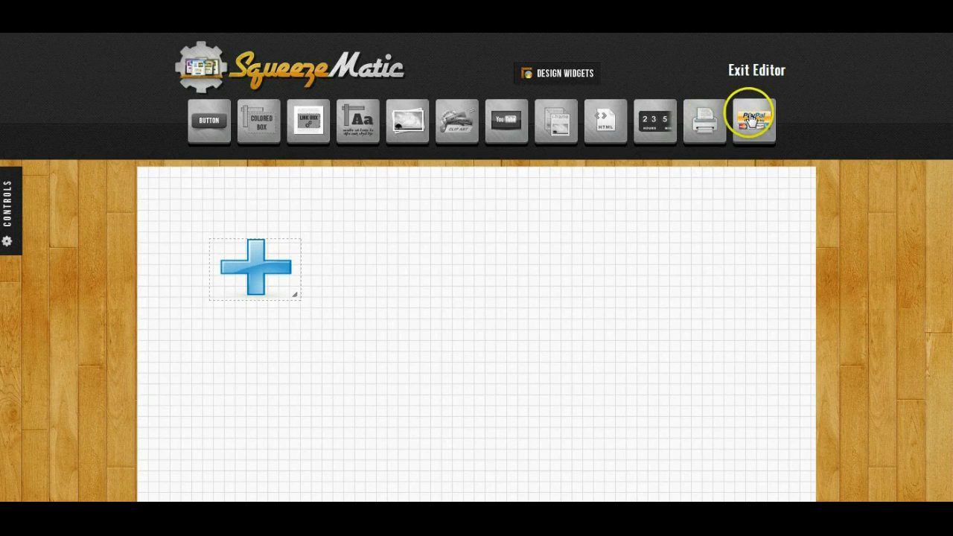
pyautogui.moveTo(753, 119)
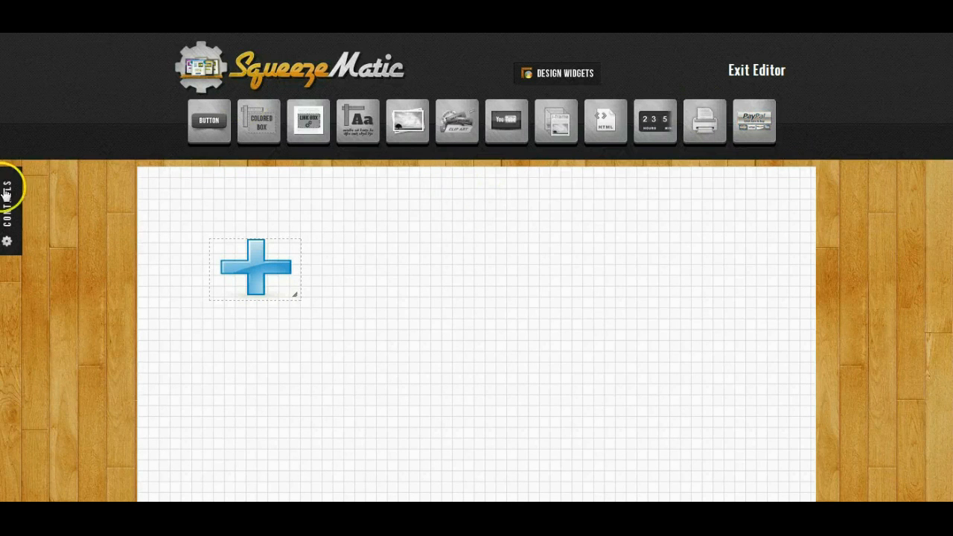
# - Review the page settings panel from the page controls and dismiss it unchanged
pyautogui.click(9, 209)
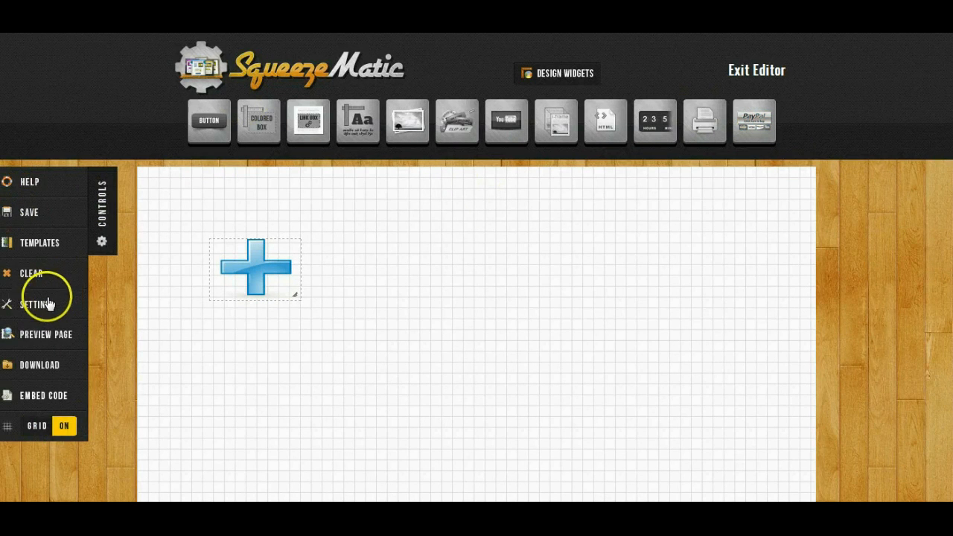
pyautogui.click(35, 304)
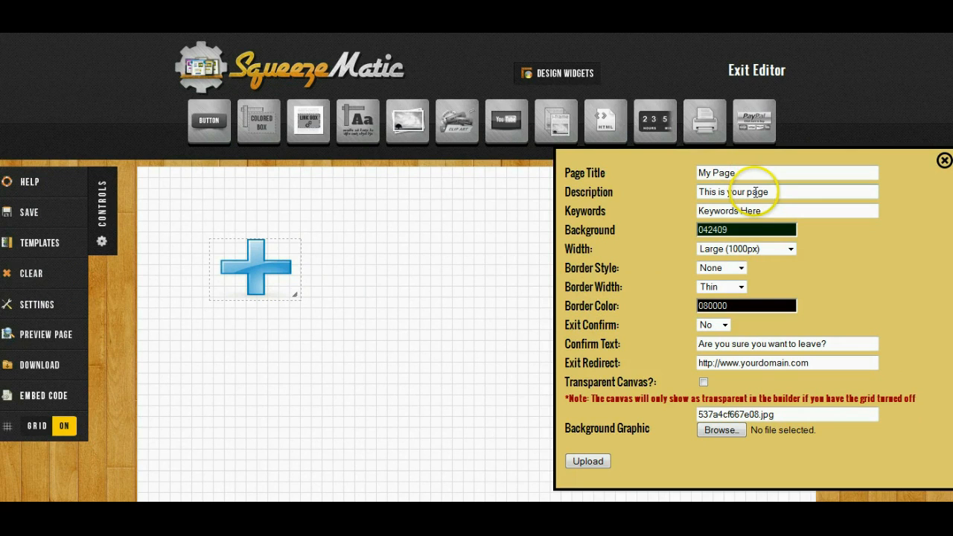
pyautogui.moveTo(745, 256)
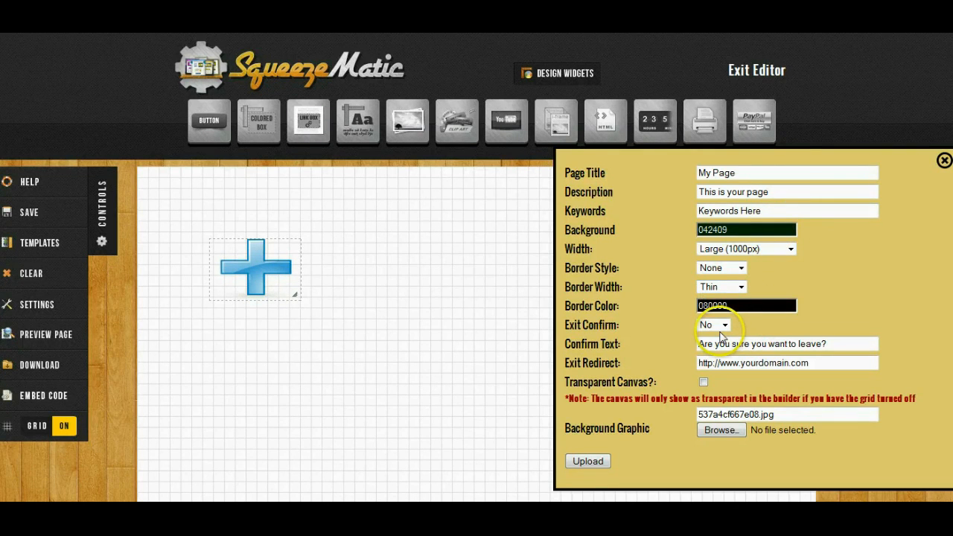
pyautogui.moveTo(667, 286)
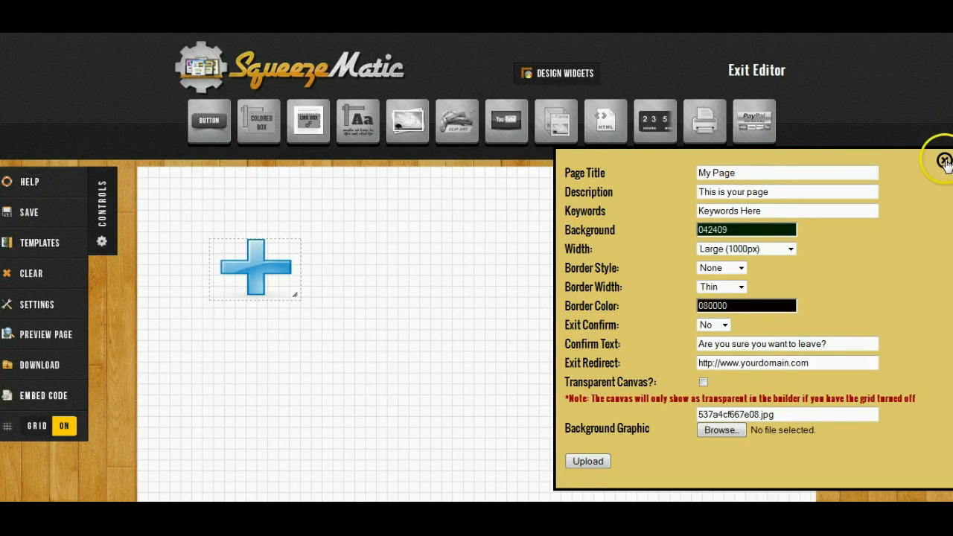
pyautogui.click(944, 161)
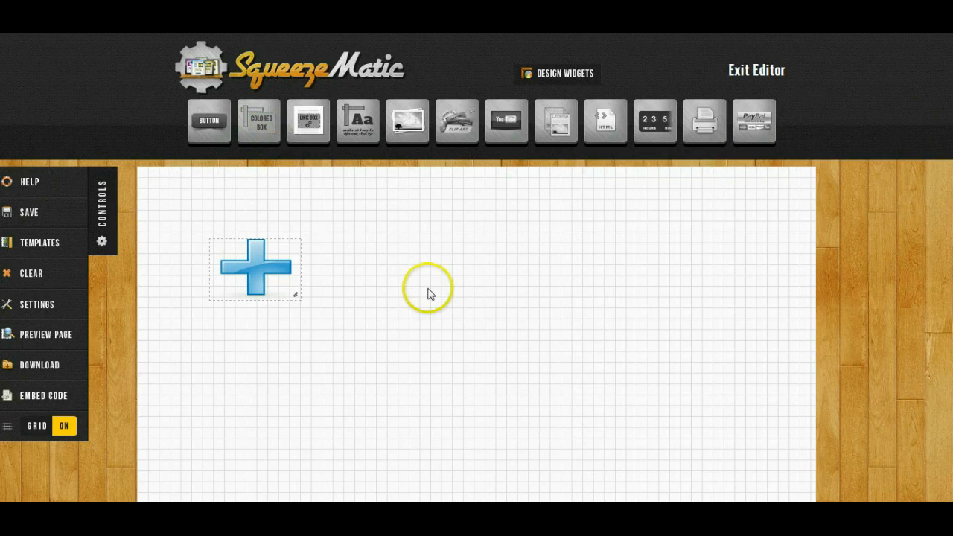
pyautogui.moveTo(420, 185)
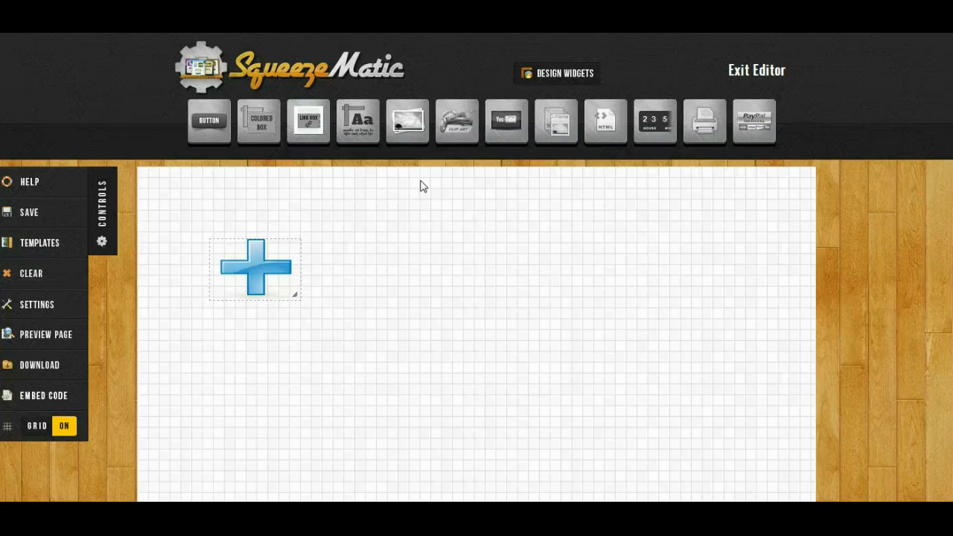
pyautogui.moveTo(24, 202)
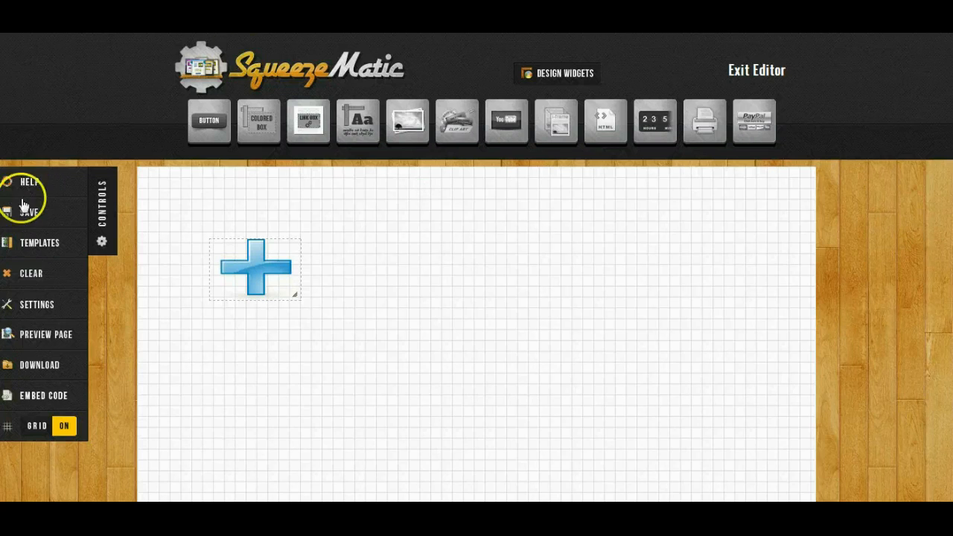
# - Accept overwriting the page and browse the template gallery to the MegaMarketing sales template
pyautogui.click(39, 243)
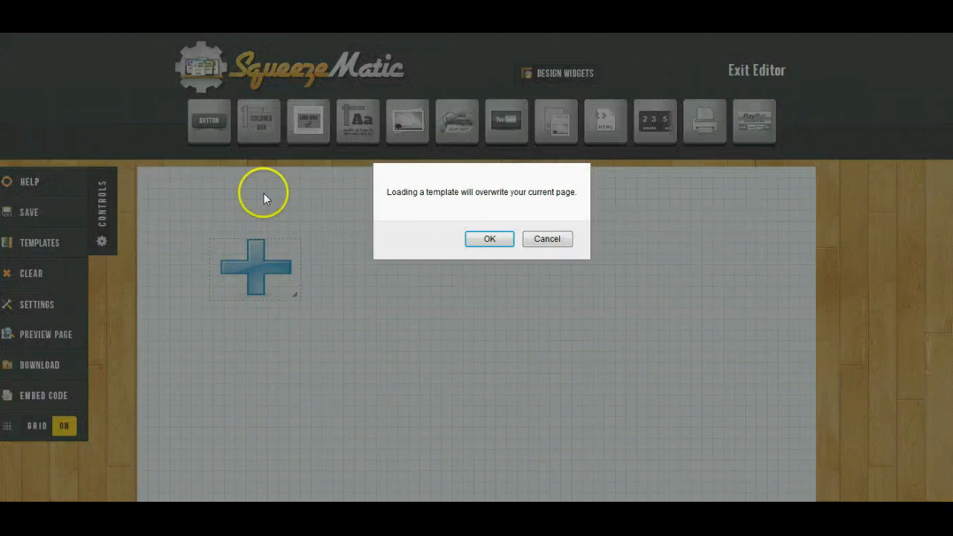
pyautogui.click(488, 238)
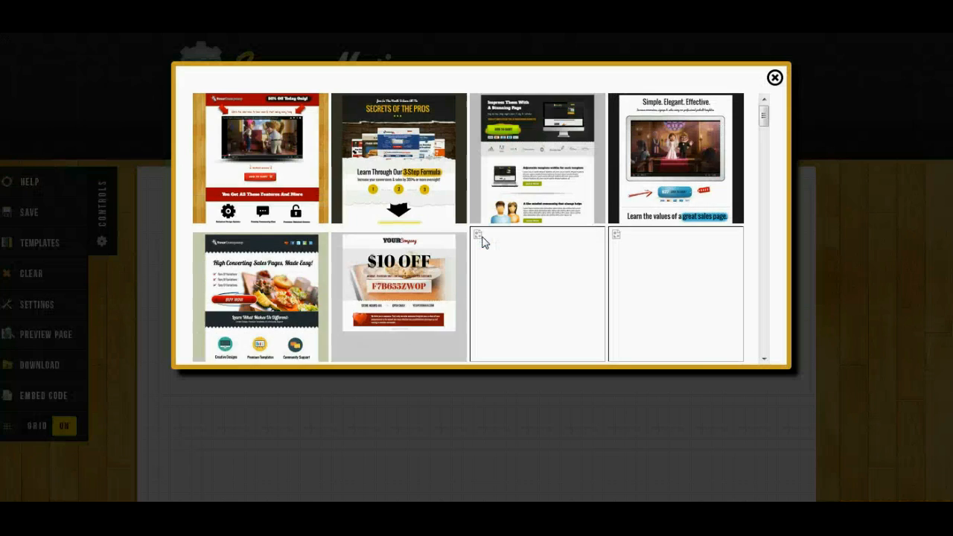
pyautogui.scroll(-3)
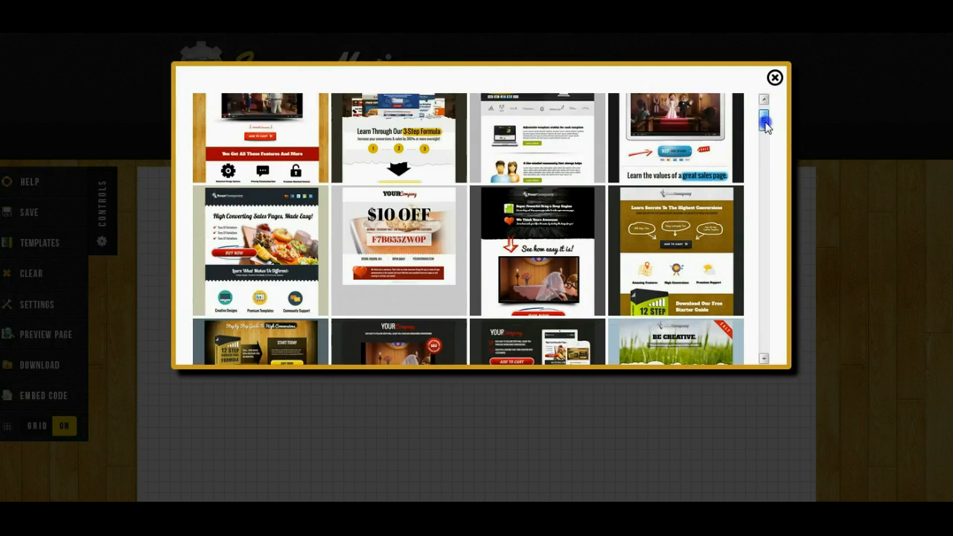
pyautogui.scroll(-3)
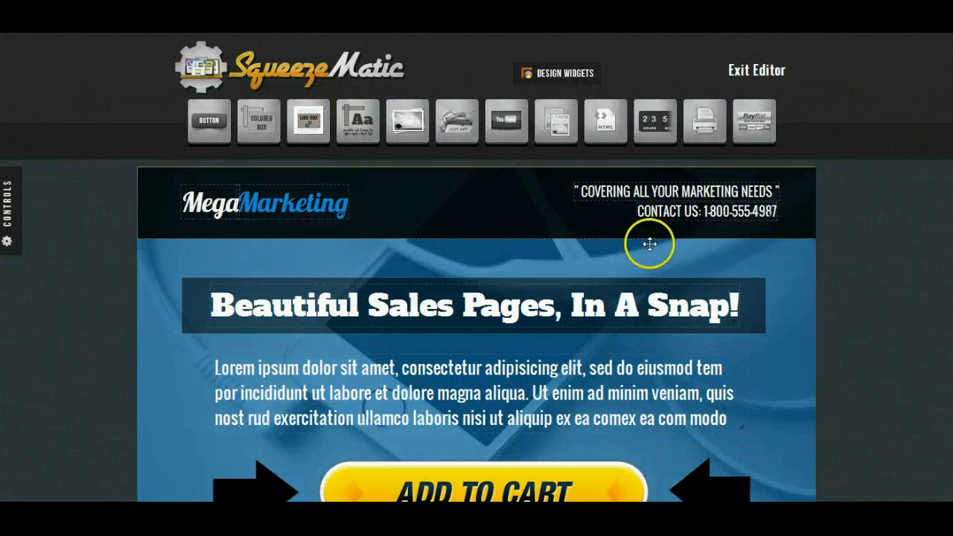
pyautogui.scroll(-3)
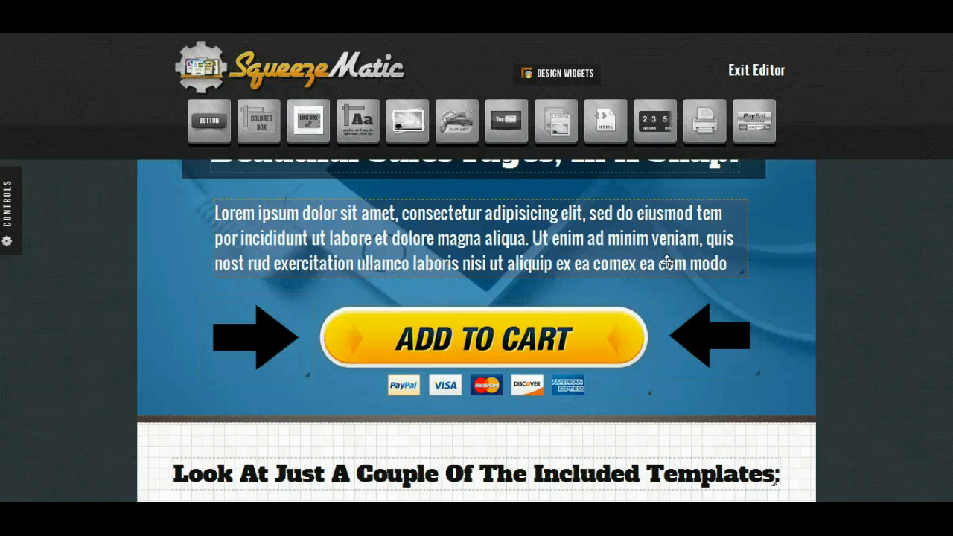
pyautogui.moveTo(649, 203)
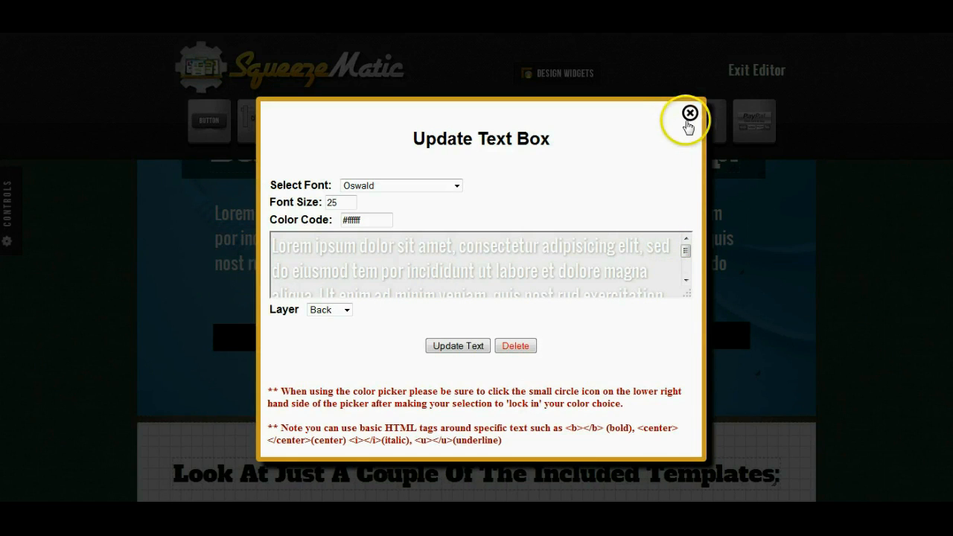
pyautogui.click(687, 113)
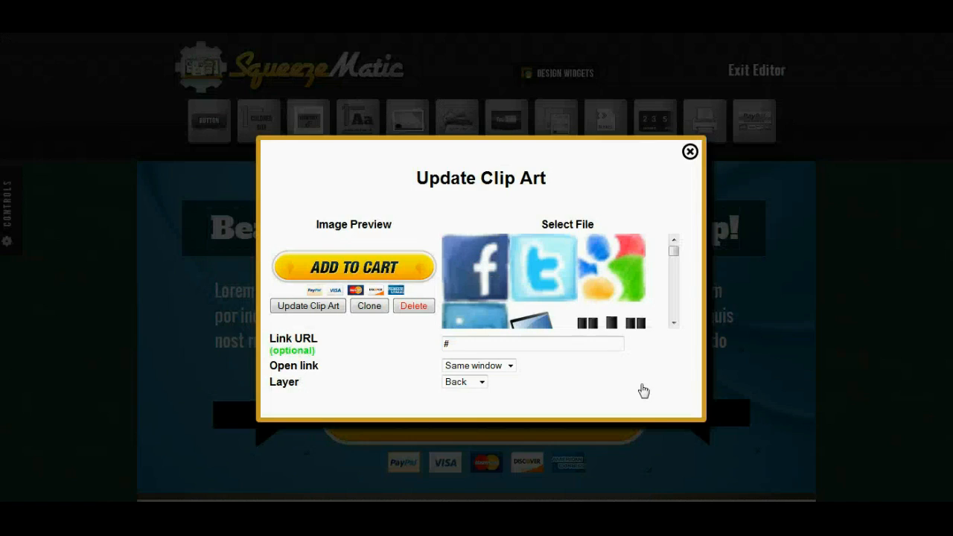
pyautogui.click(688, 151)
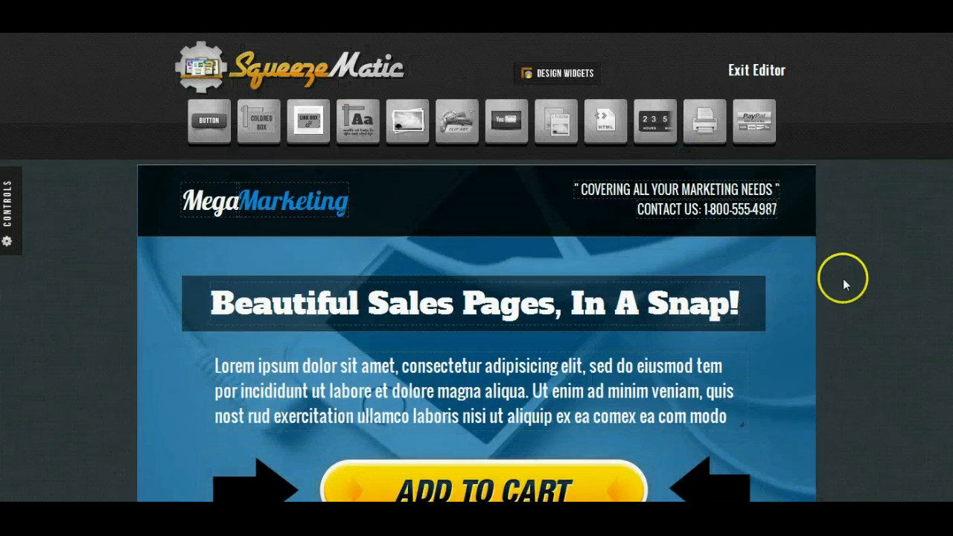
pyautogui.scroll(-3)
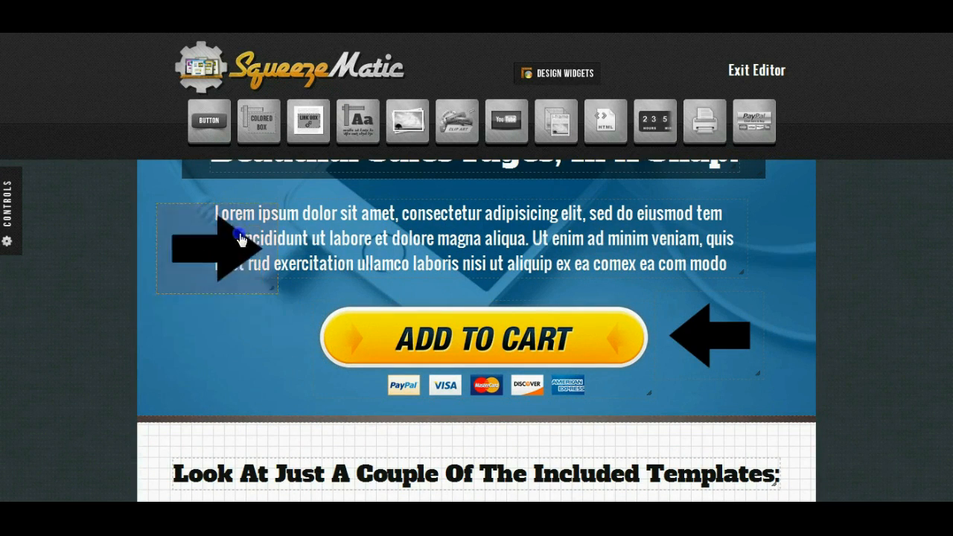
pyautogui.moveTo(216, 250); pyautogui.dragTo(246, 335)
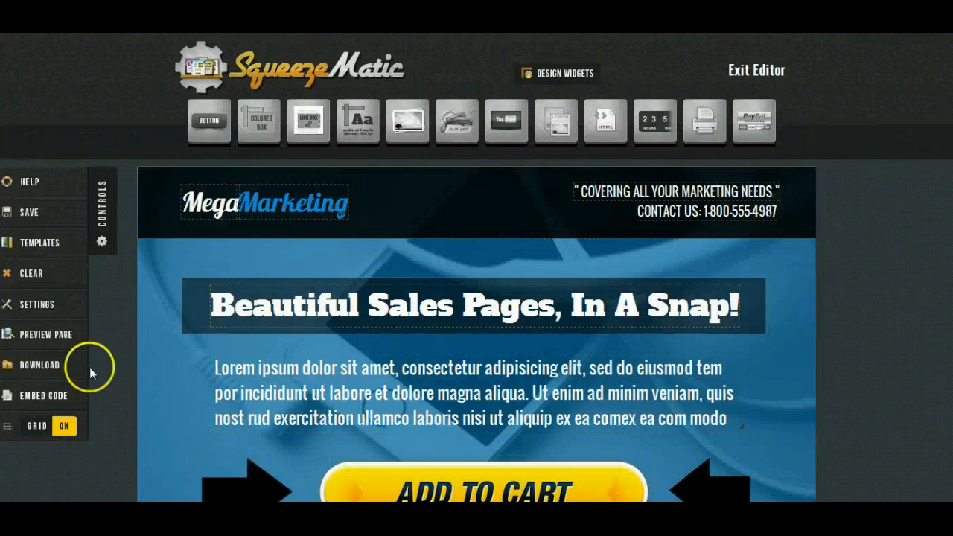
pyautogui.click(39, 365)
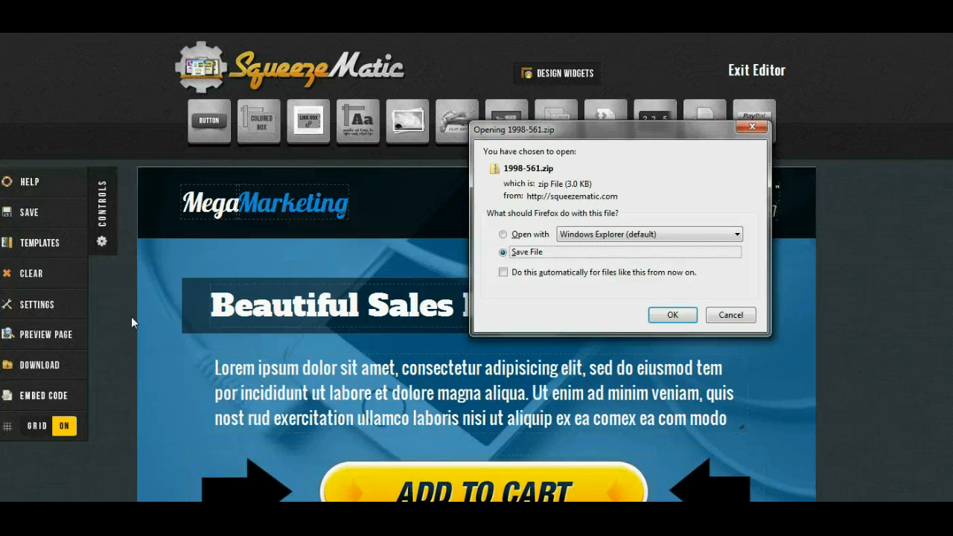
pyautogui.moveTo(730, 316)
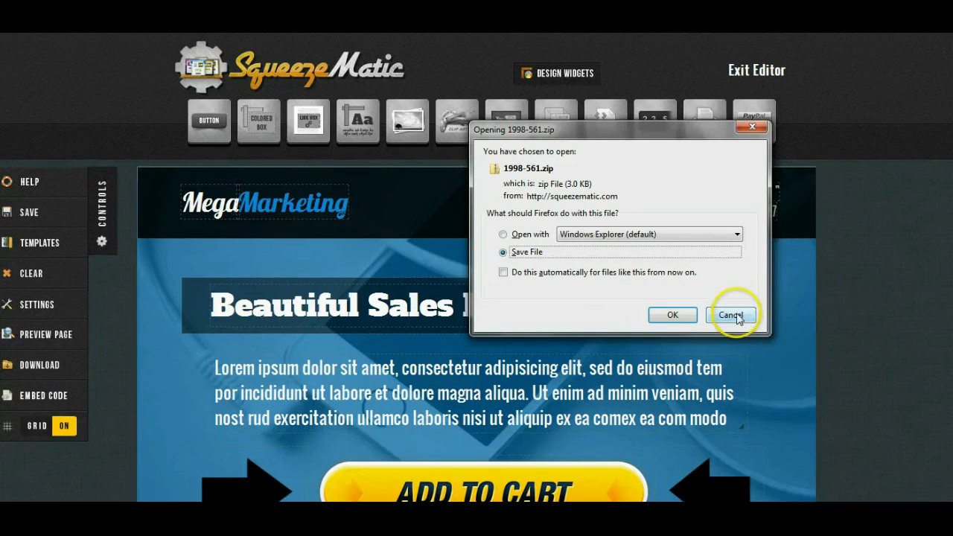
pyautogui.click(729, 314)
pyautogui.write('mikes_test')
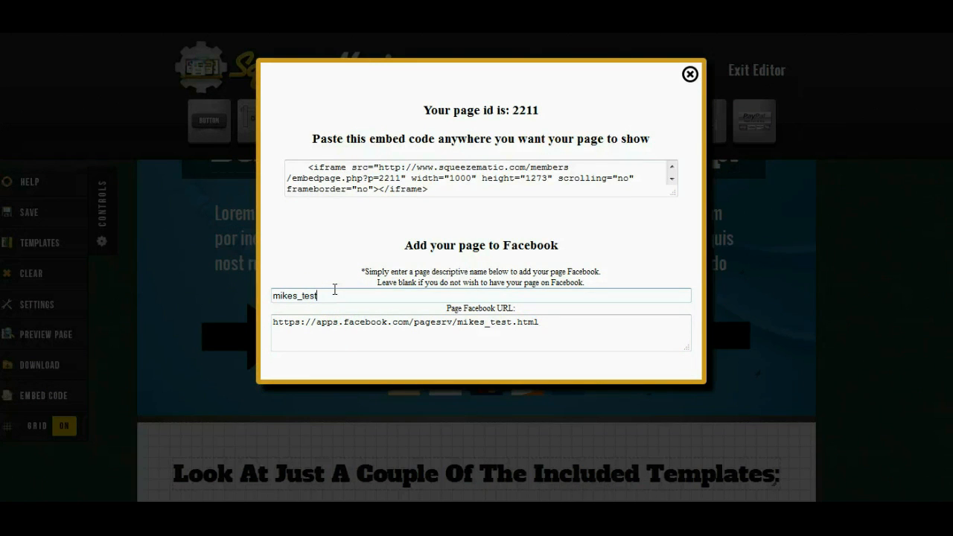
pyautogui.click(687, 75)
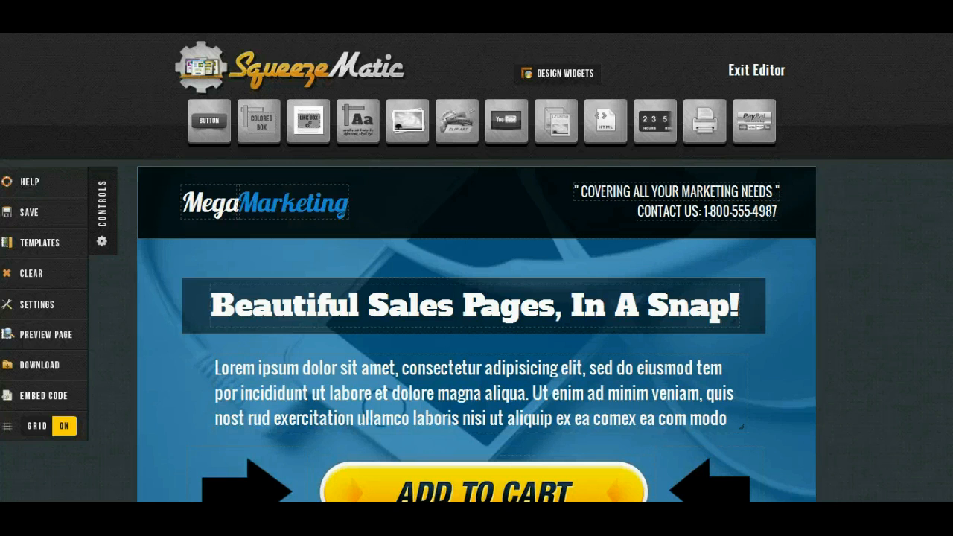